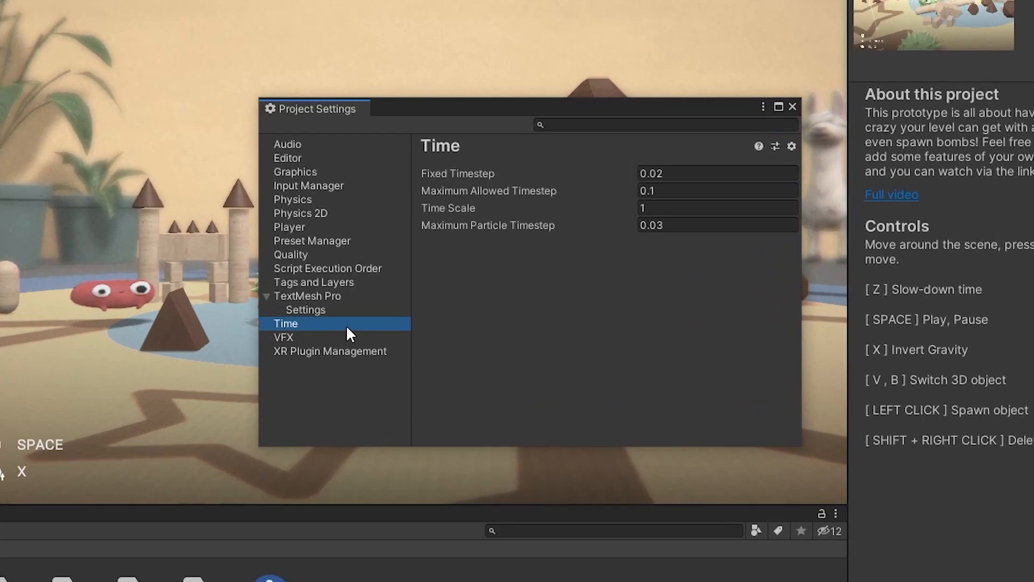
mouse_move(475, 208)
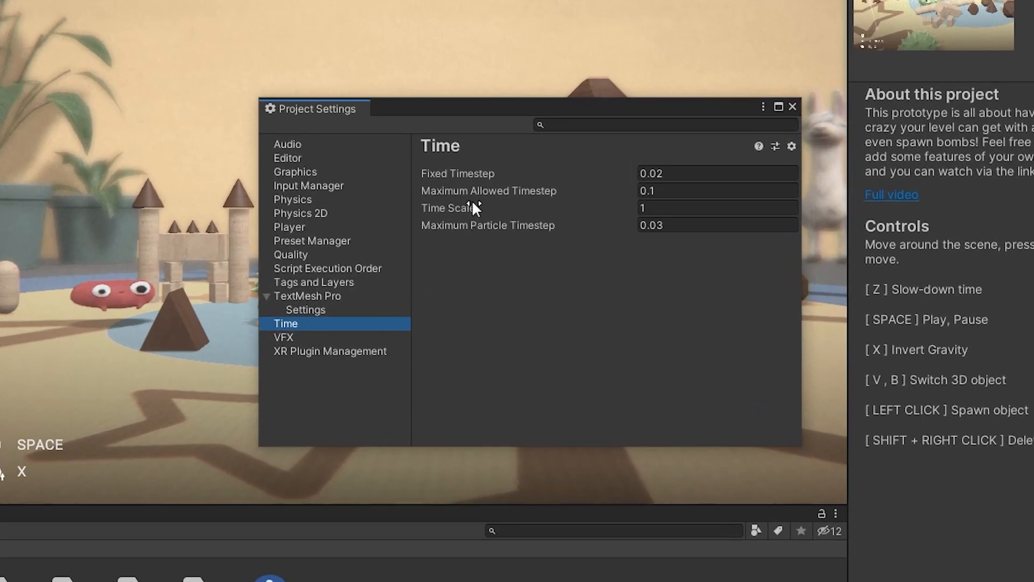
mouse_move(482, 211)
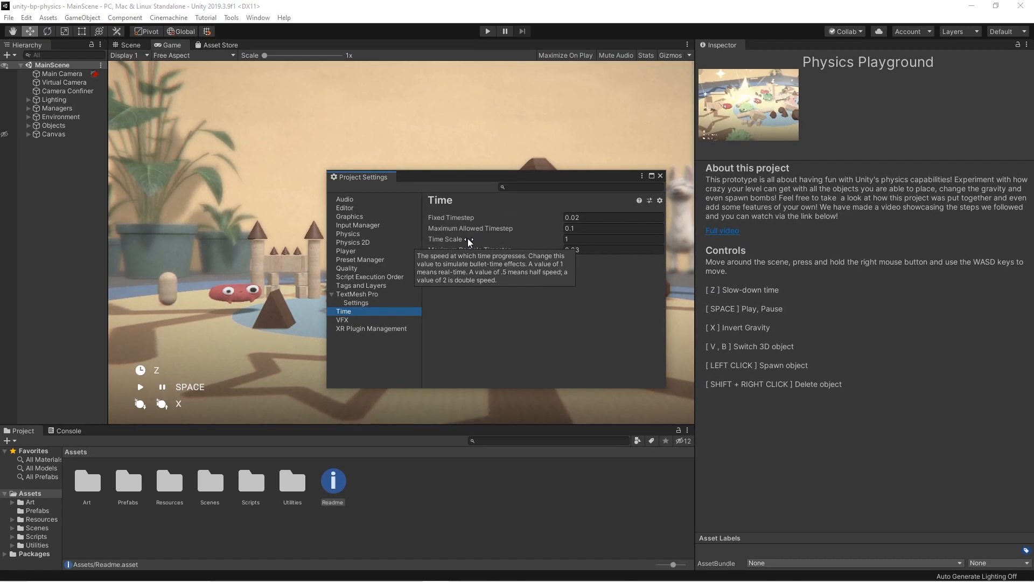
- Start the game and show the Time settings' Time Scale tooltip
click(487, 31)
text(0)
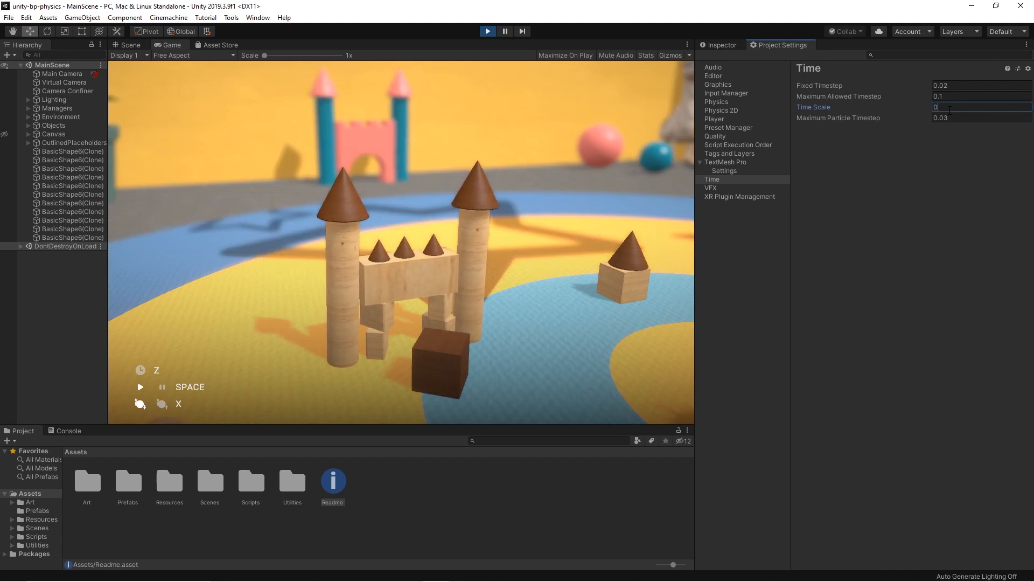
- Toggle Time Scale between 1 and 0 twice, finishing back at 1
text(1)
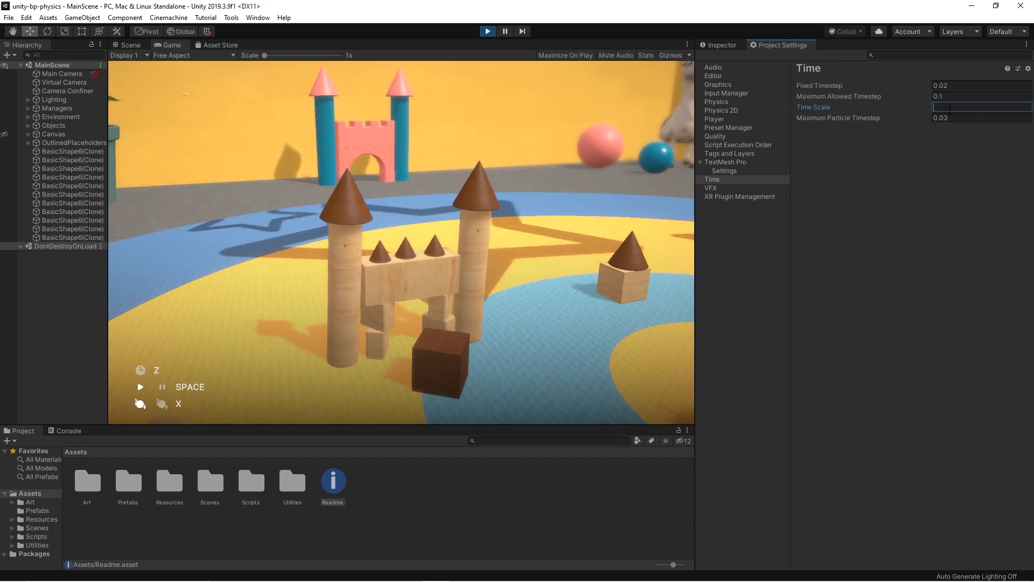
text(0)
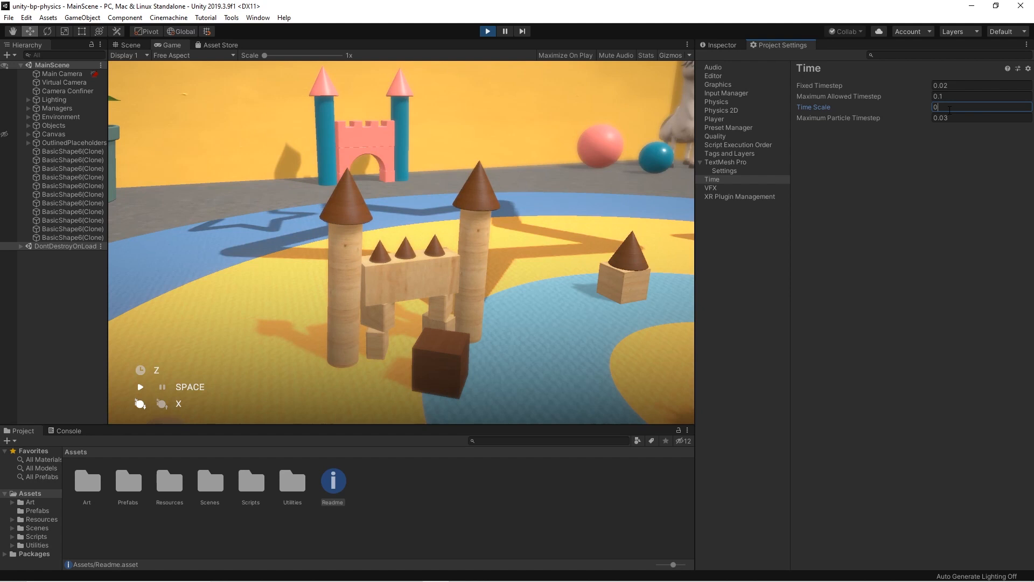
text(1)
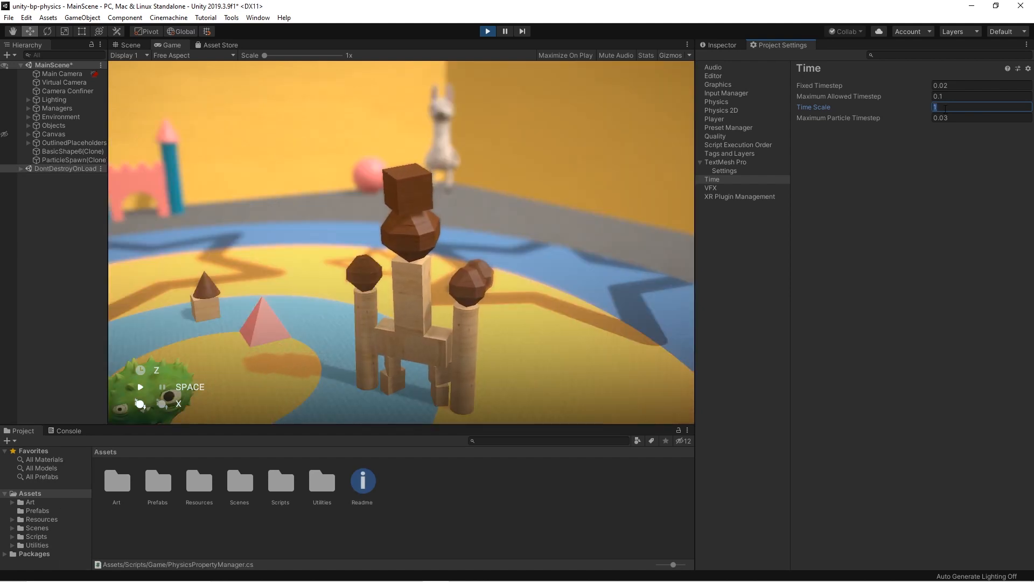
text(0)
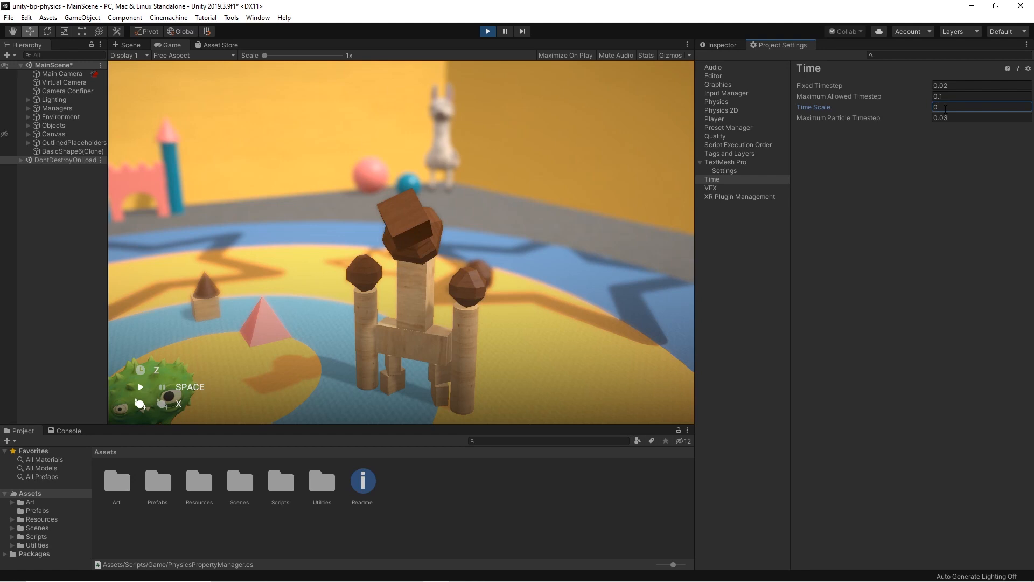
mouse_move(451, 147)
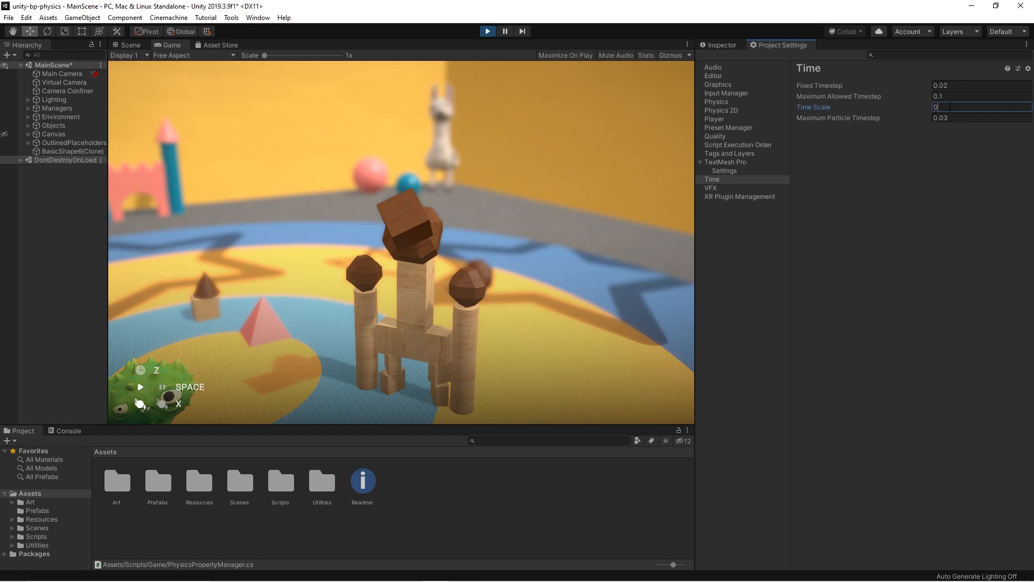
text(1)
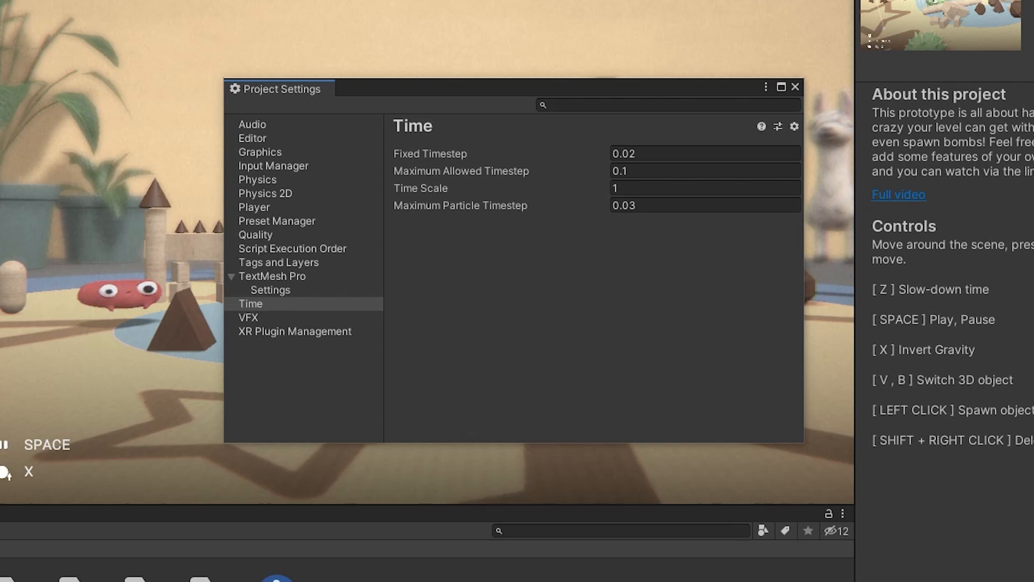
- Stop play and inspect Managers' Physics Property Manager with Time Scale 0.1 and its code
click(794, 86)
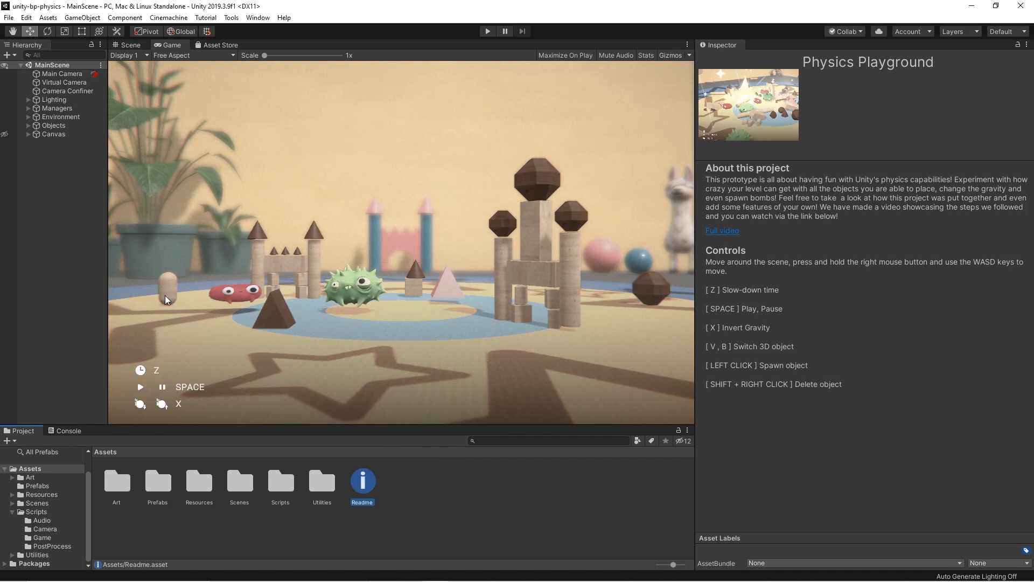
click(57, 108)
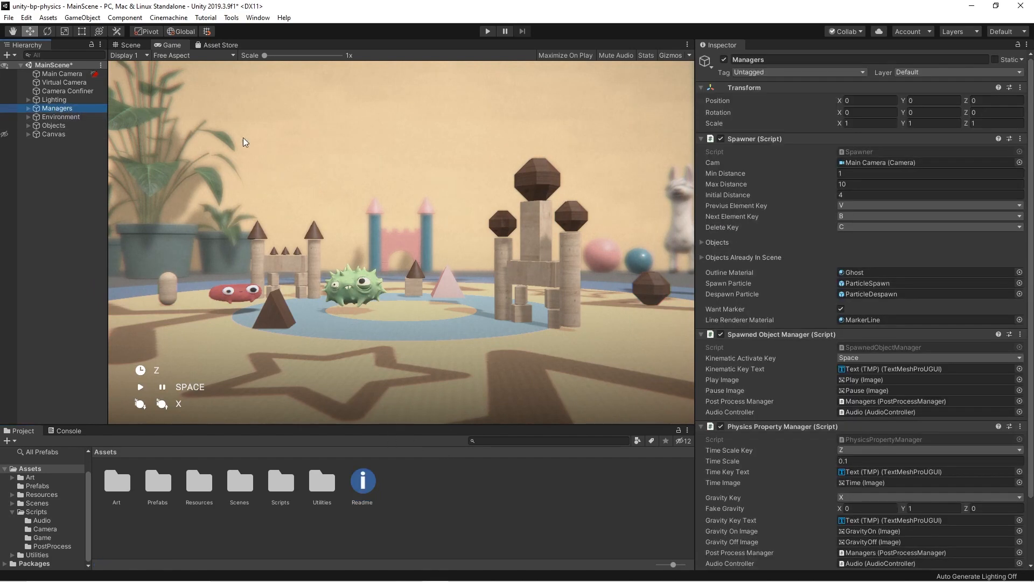
scroll(down, 3)
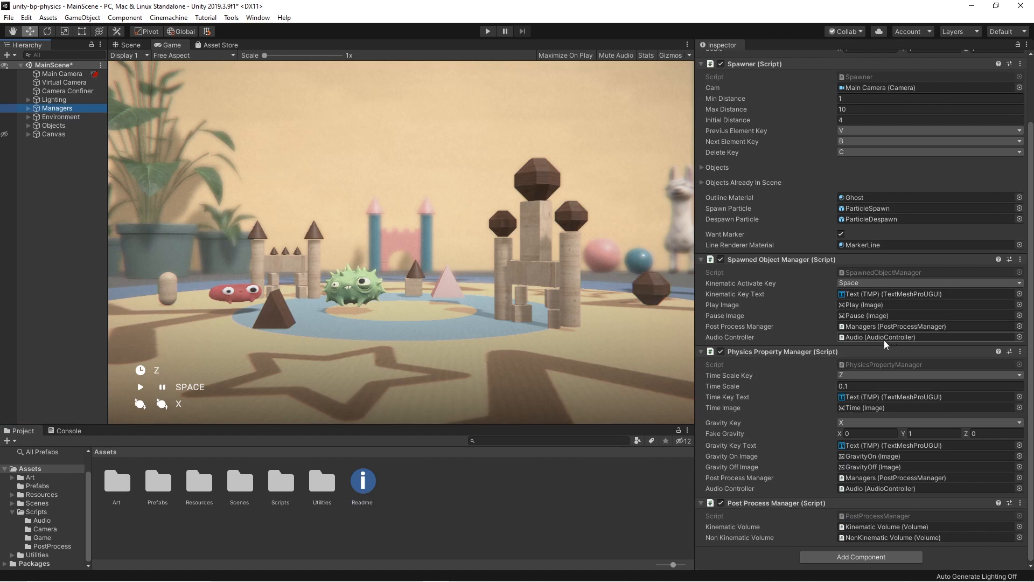
click(783, 352)
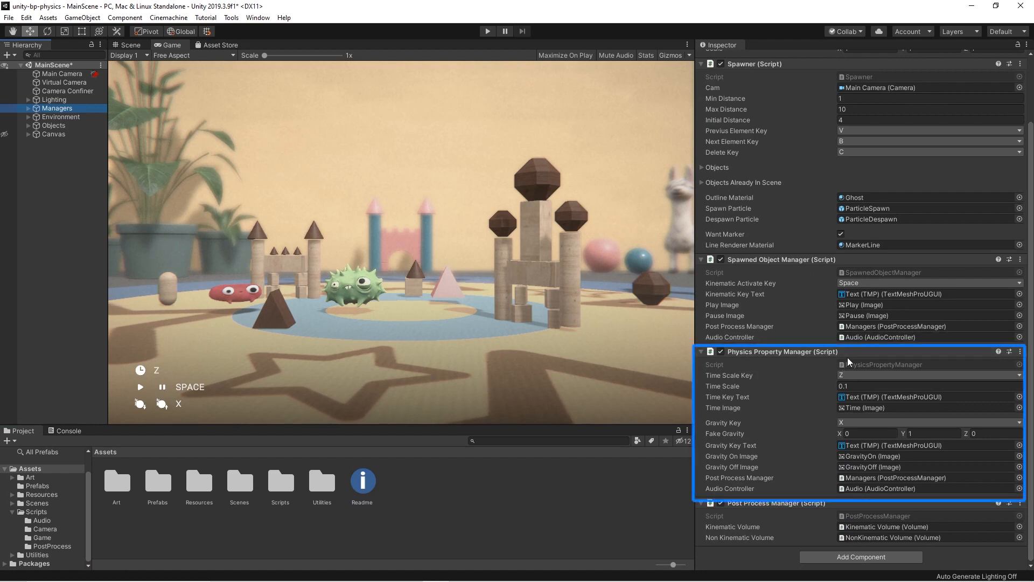
click(44, 538)
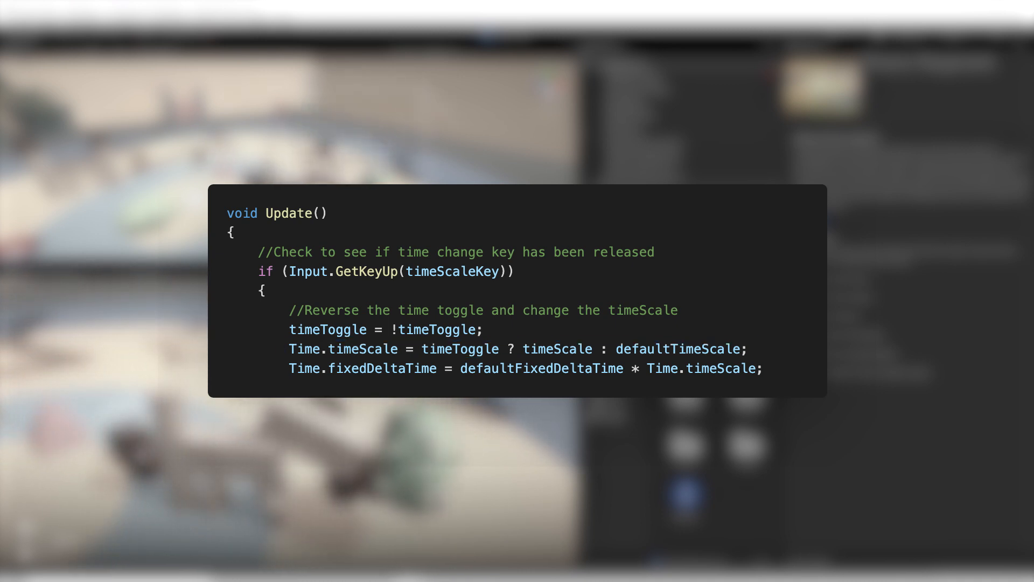
click(286, 323)
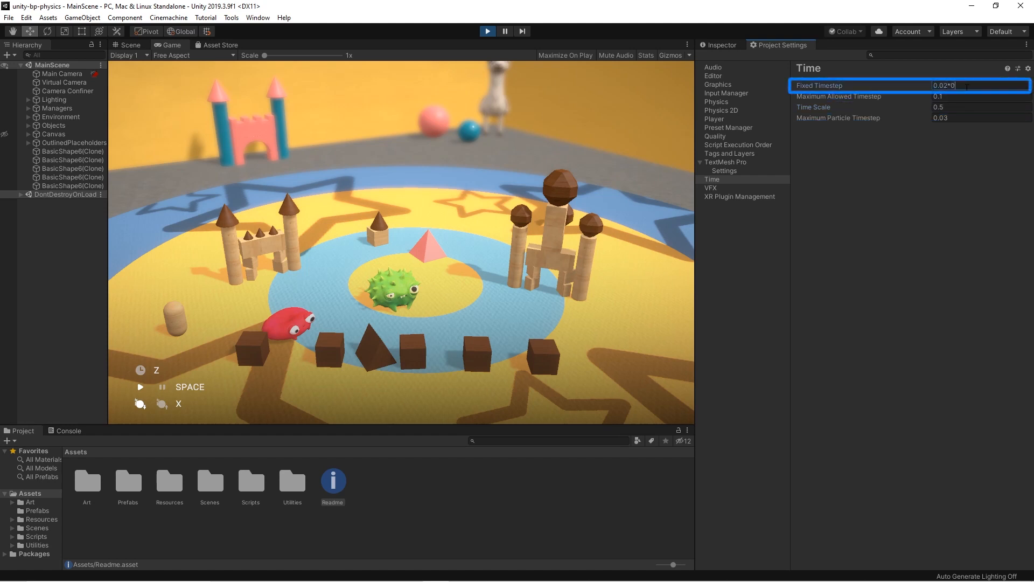
- Set Fixed Timestep to 0.01 and spawn two more blocks near the pink castle
text(0.01)
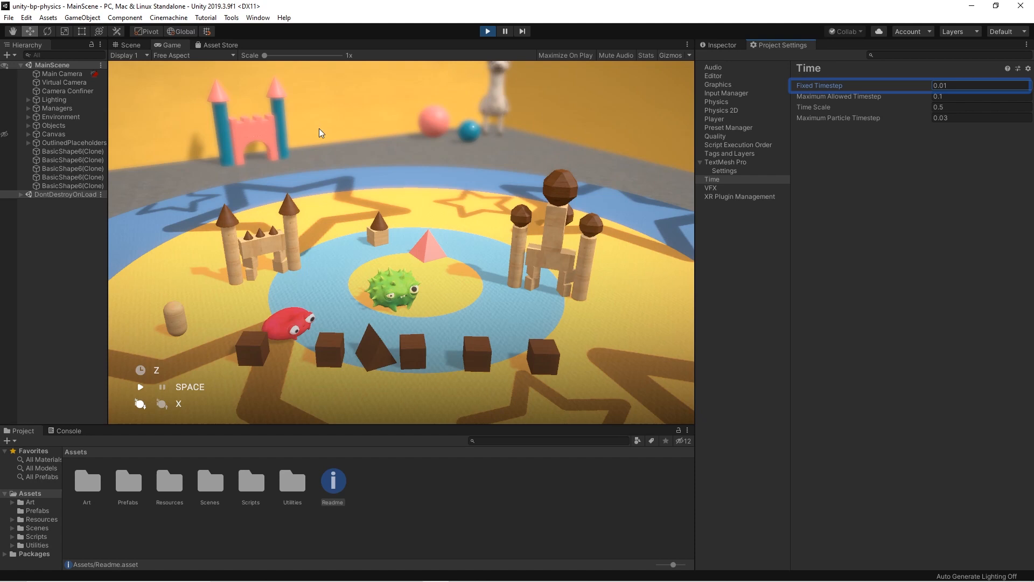
click(318, 177)
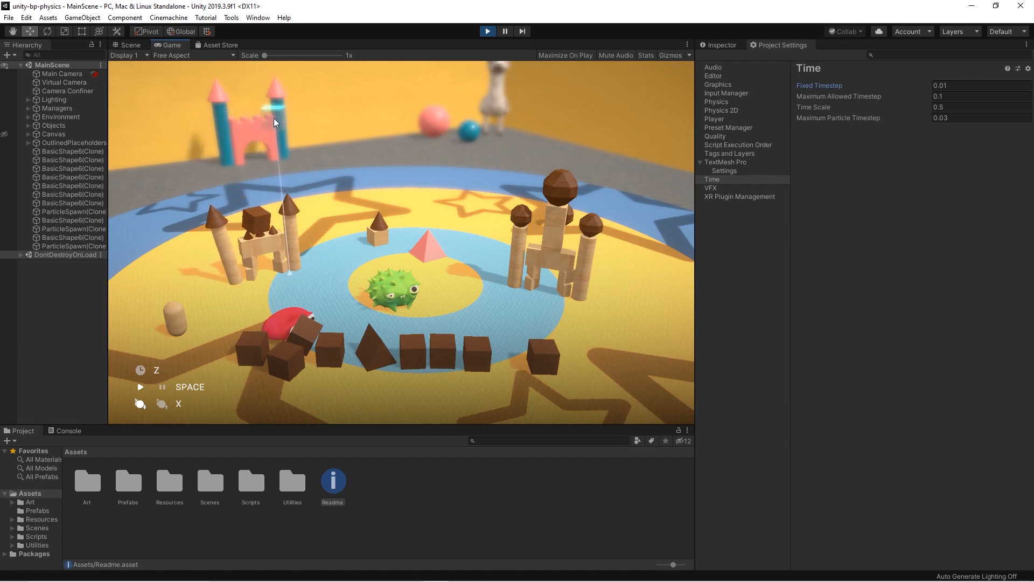
click(56, 108)
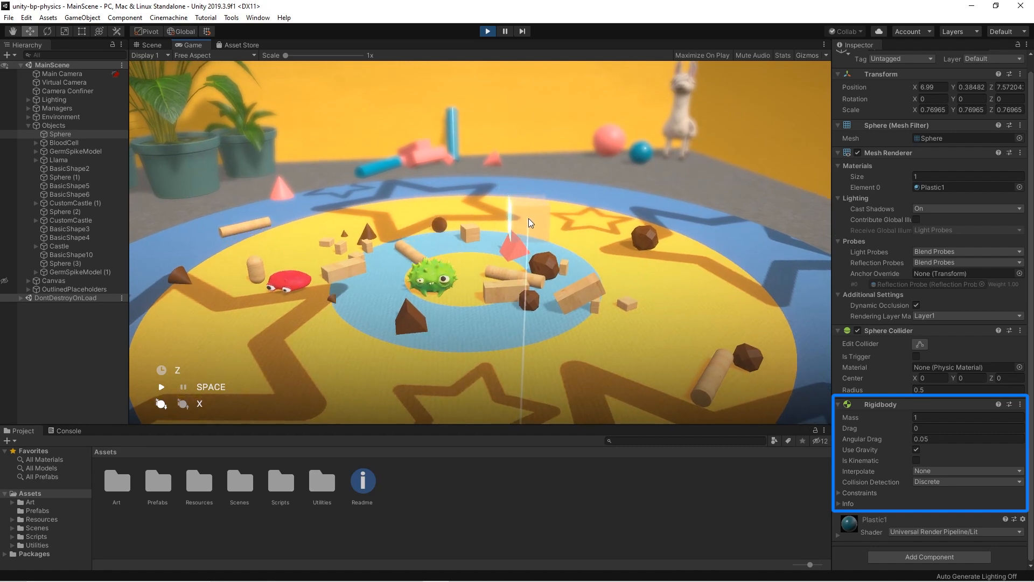
- Exit Play mode to restore the playground's original layout
click(916, 461)
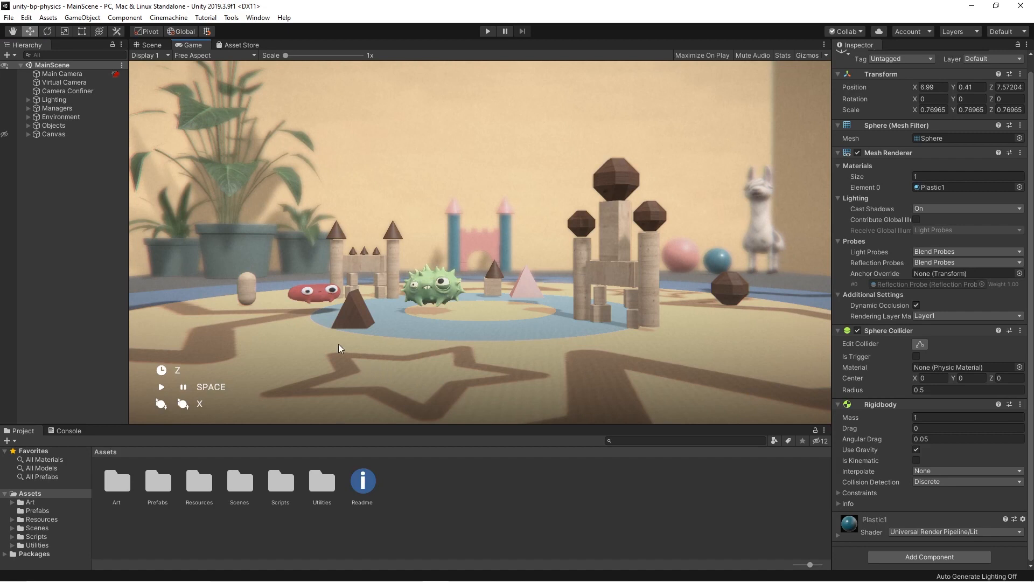
- Open Project Settings and enter -9.81 as the Physics Gravity Y value
click(25, 18)
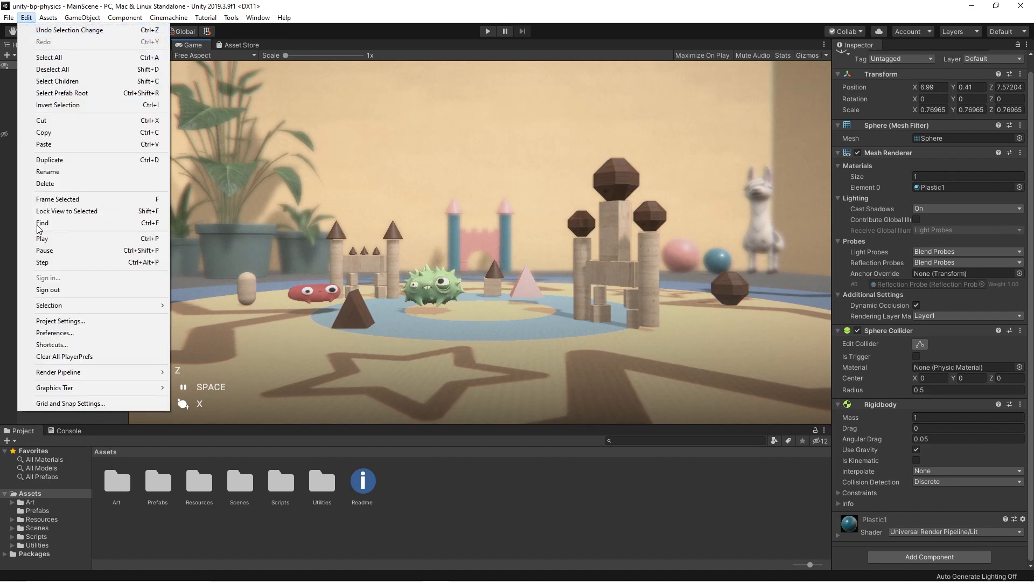
click(60, 321)
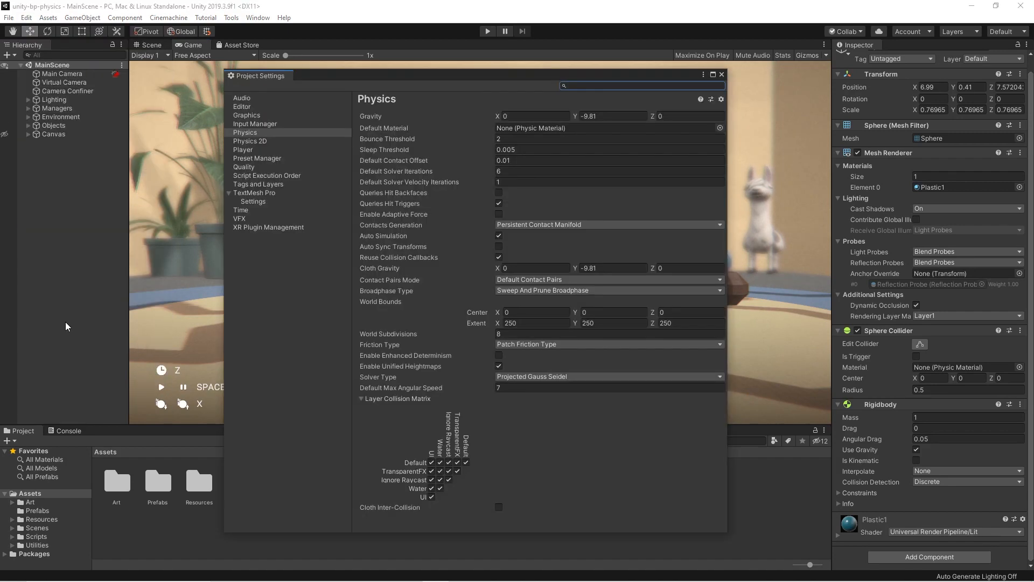
mouse_move(343, 246)
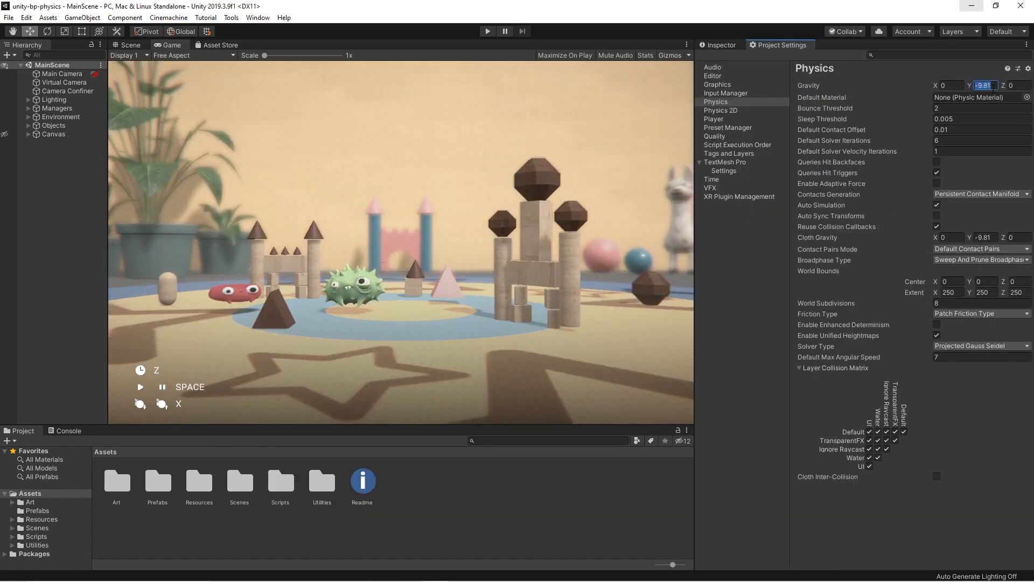
text(-9.81)
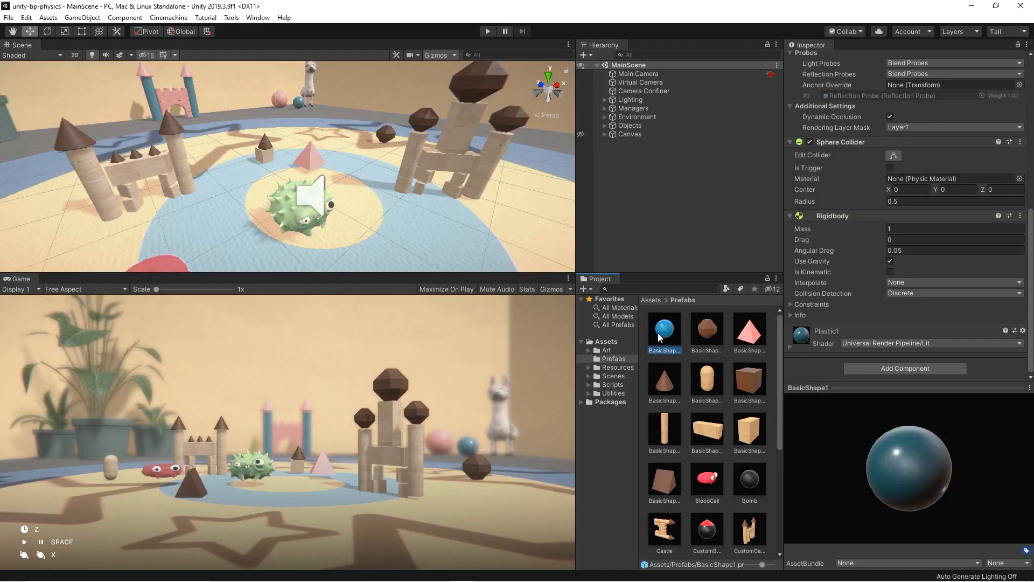
mouse_move(706, 340)
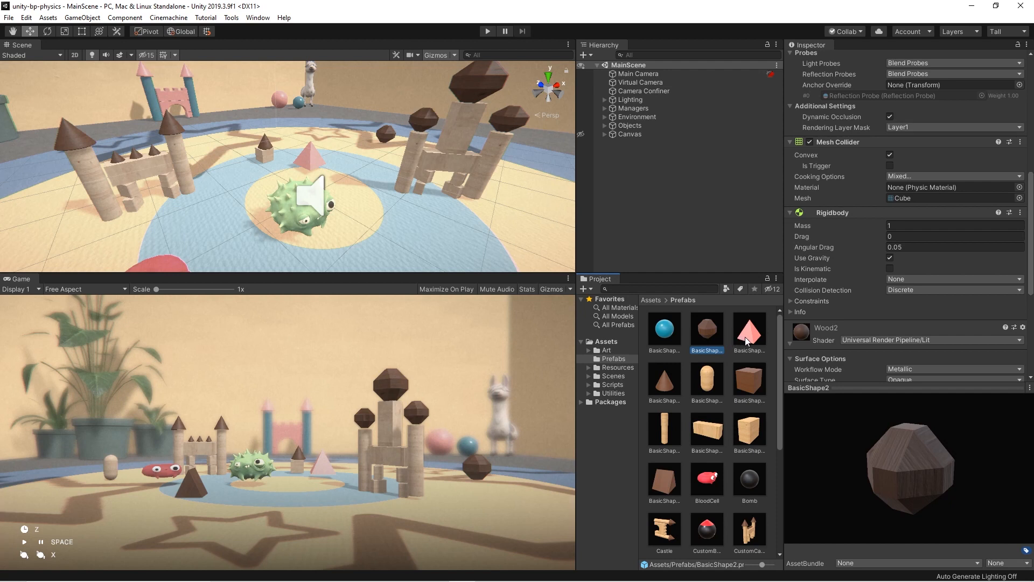
- Check the polyhedron, pyramid, cone and wooden block prefabs for Use Gravity
click(749, 328)
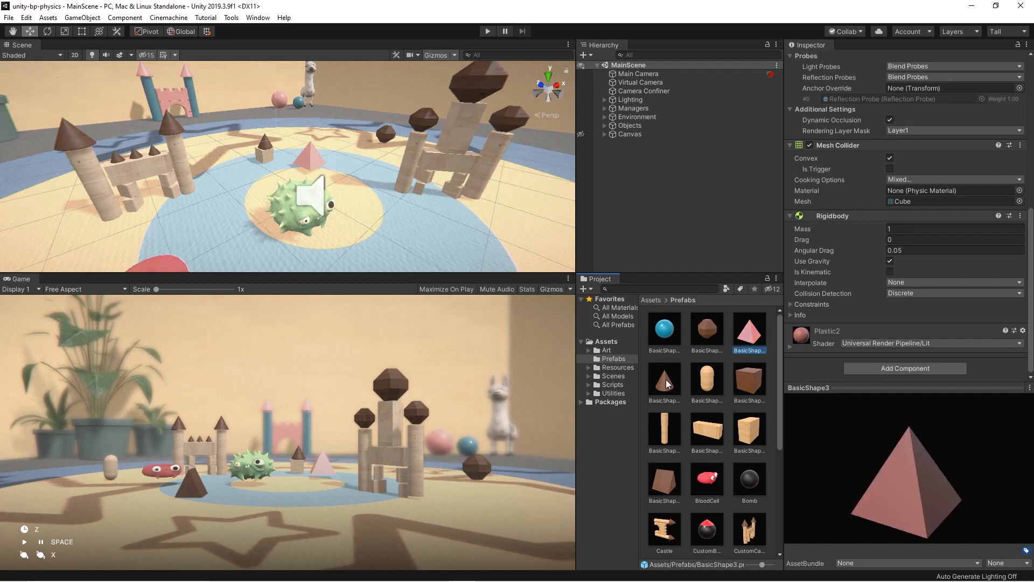
click(664, 378)
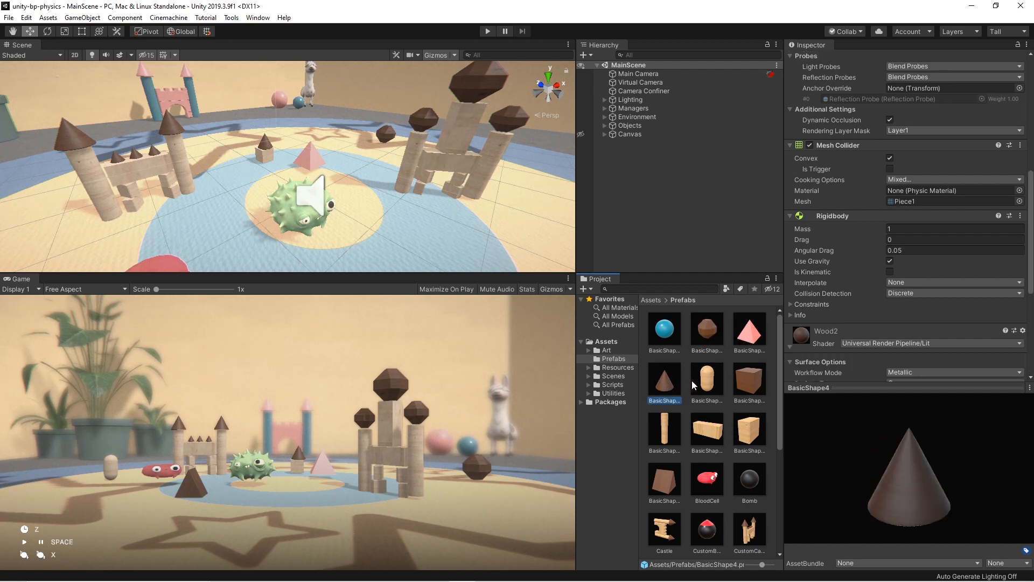
click(707, 376)
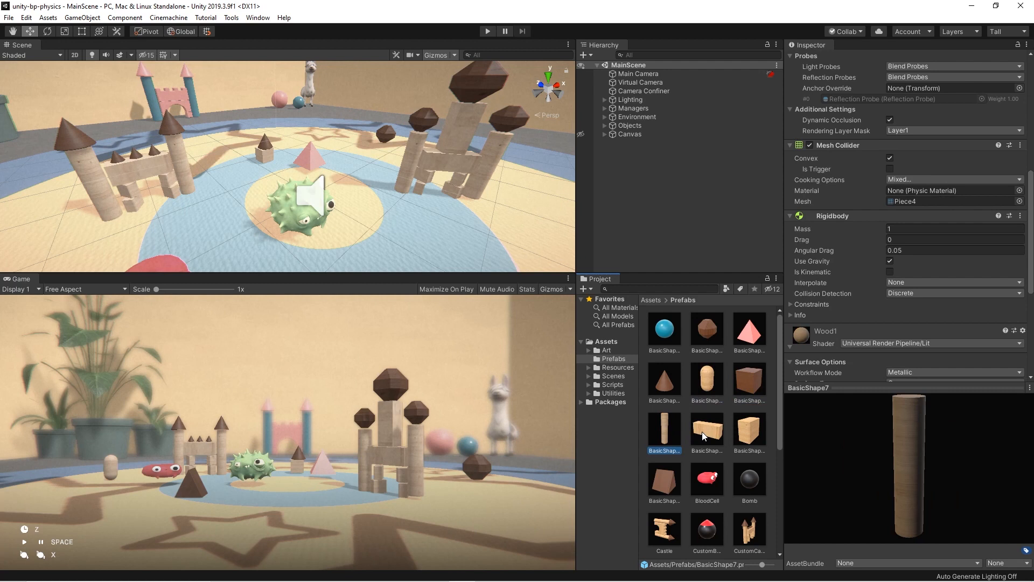
click(749, 429)
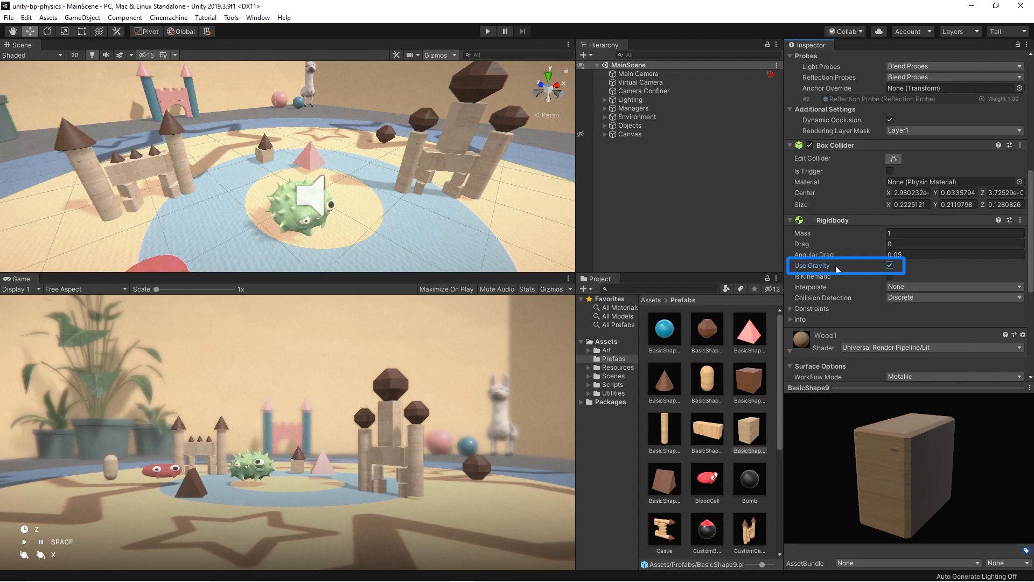
click(487, 32)
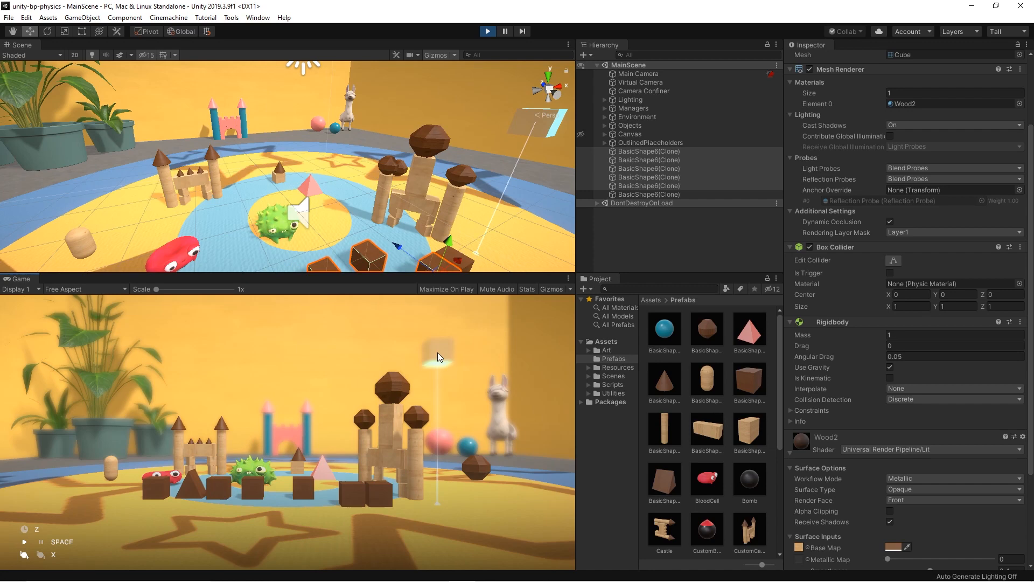
- Spawn another wooden cube into the running playground
click(844, 379)
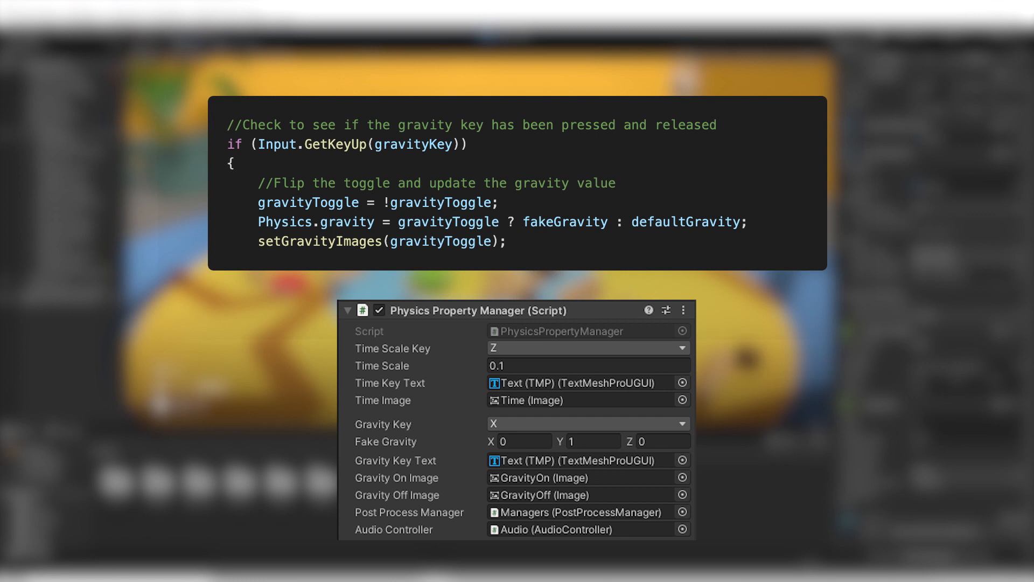
click(385, 441)
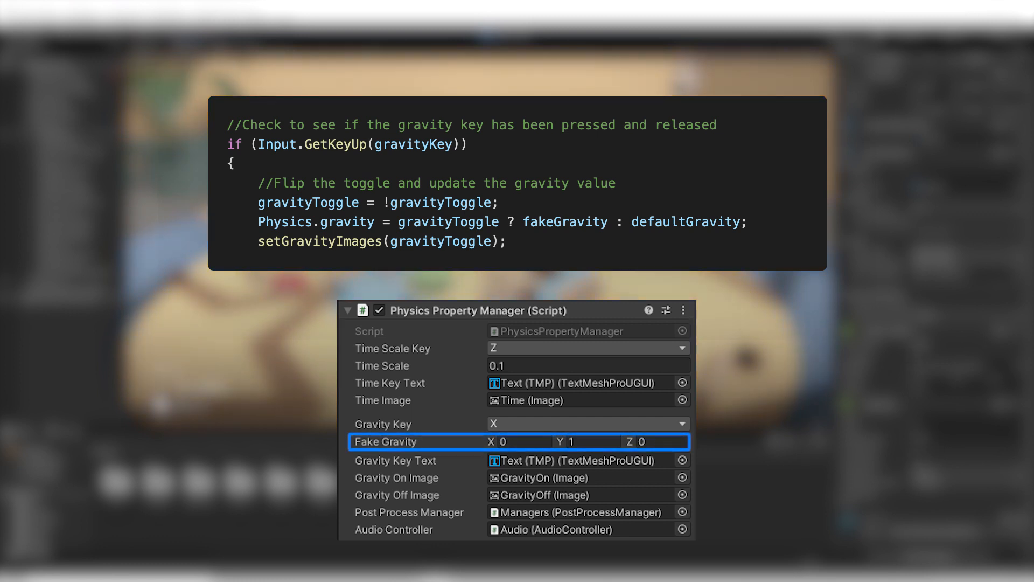